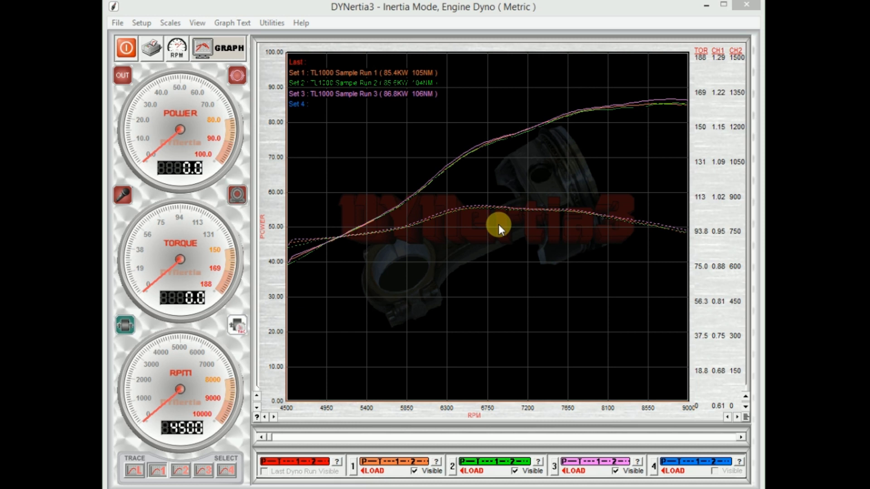
mouse_move(491, 191)
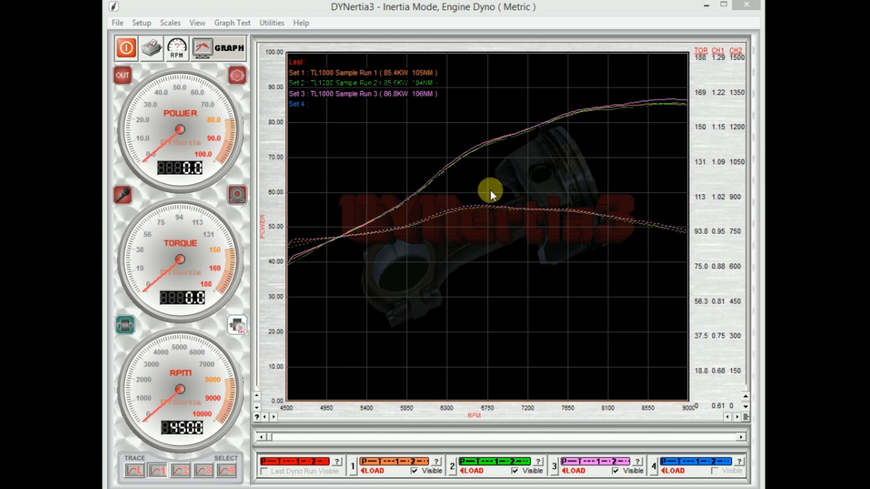
mouse_move(484, 228)
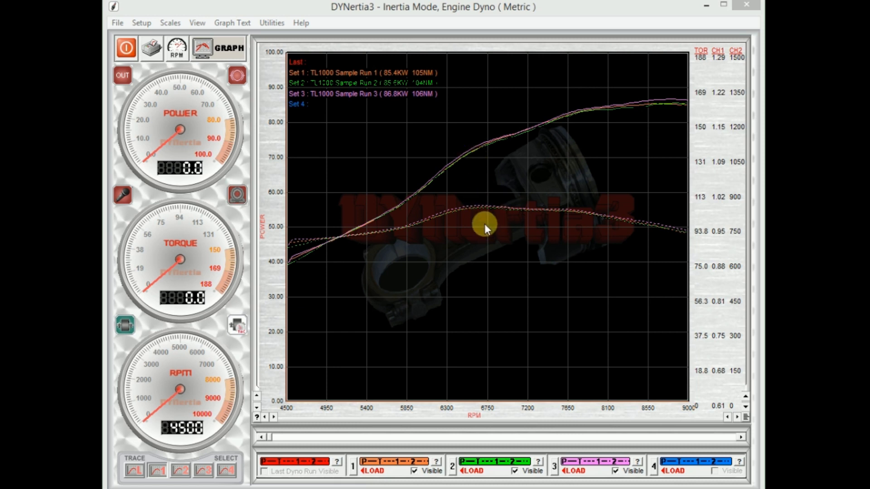
mouse_move(505, 214)
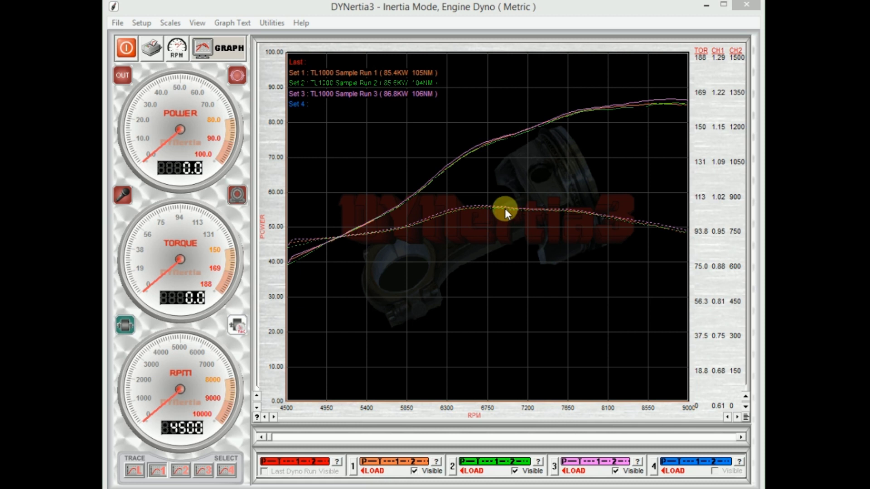
mouse_move(510, 241)
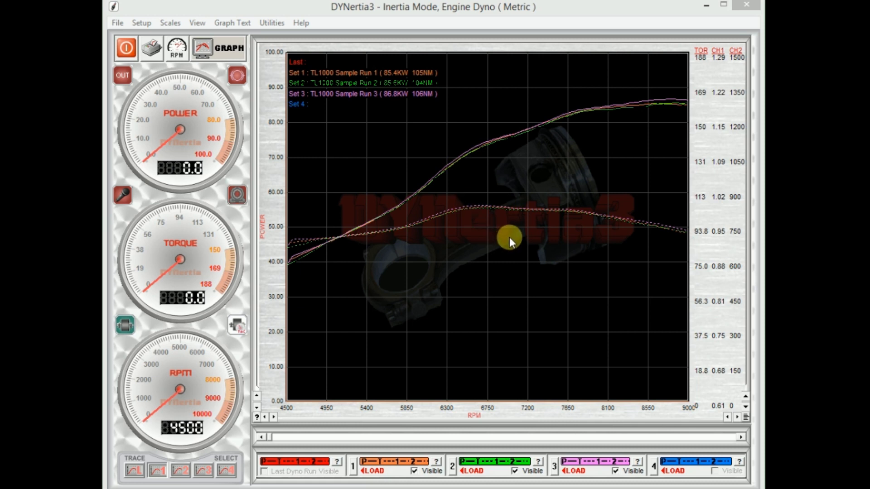
mouse_move(534, 289)
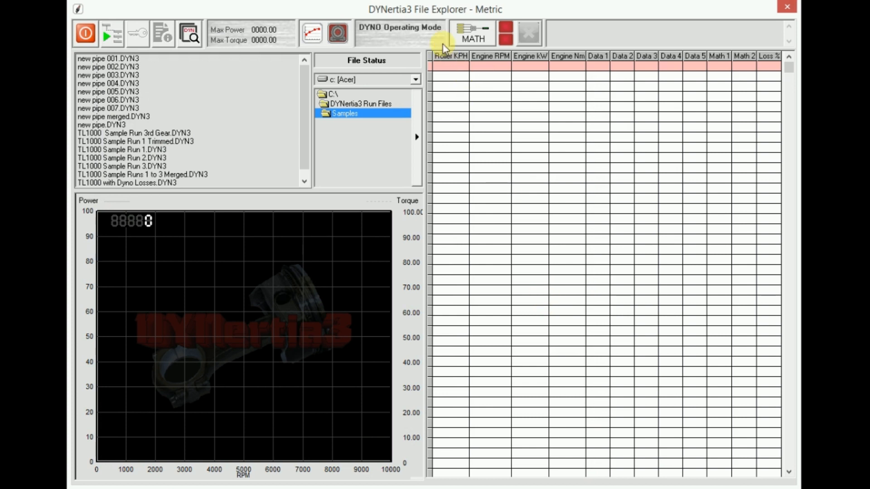
mouse_move(326, 246)
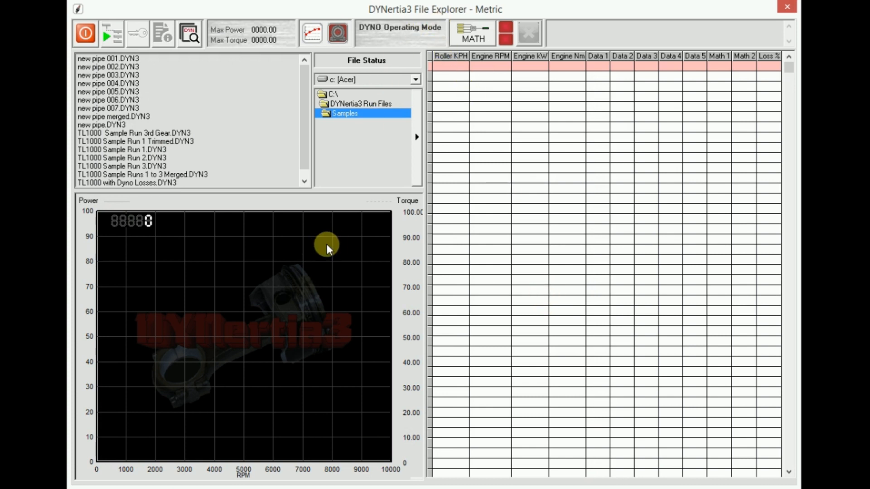
mouse_move(216, 169)
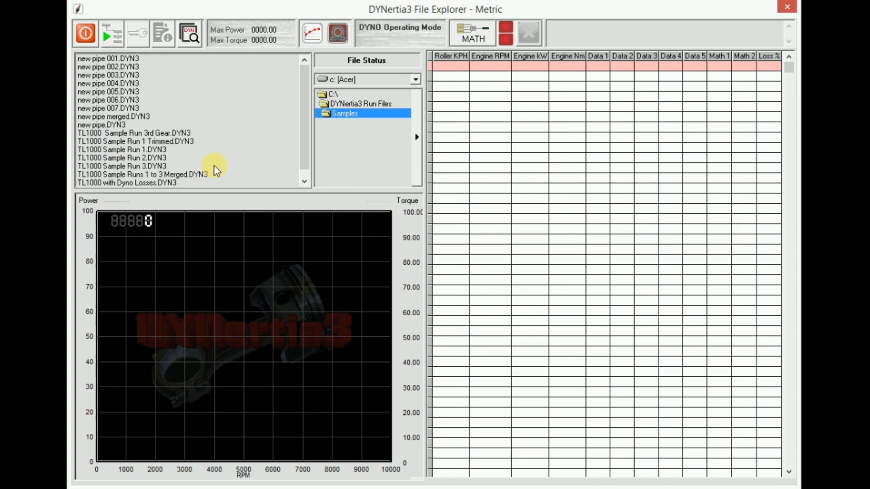
mouse_move(152, 181)
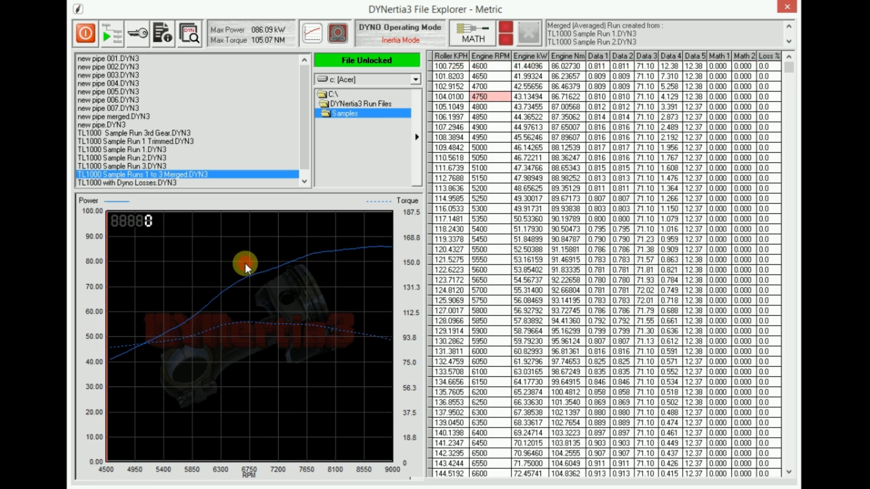
Inspect the merged TL1000 Runs 1 to 3 preview data near 6700 RPM
click(243, 263)
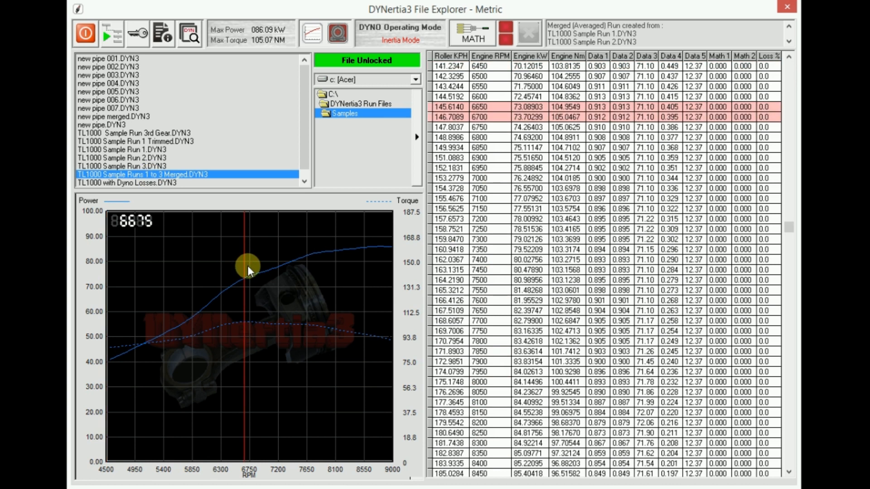
mouse_move(197, 181)
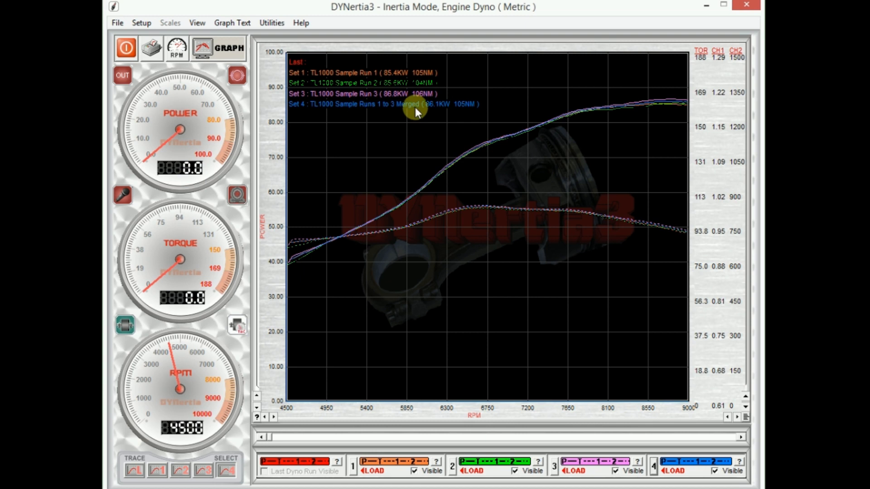
mouse_move(400, 111)
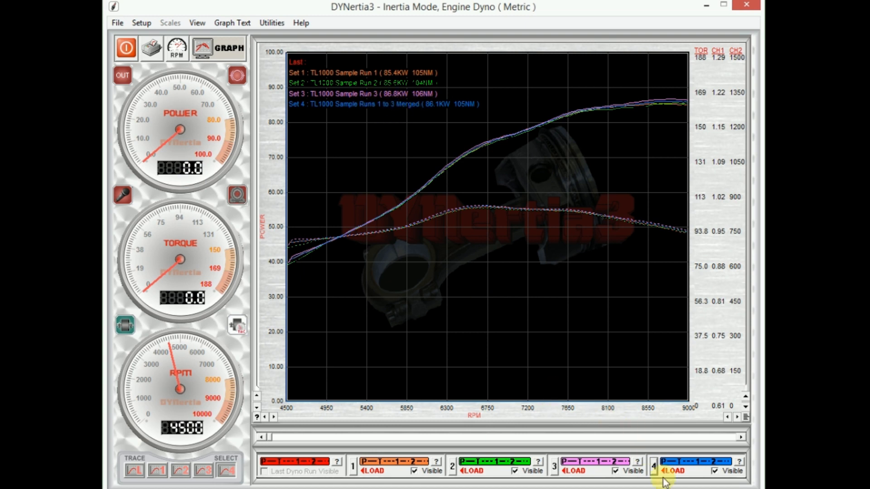
mouse_move(541, 342)
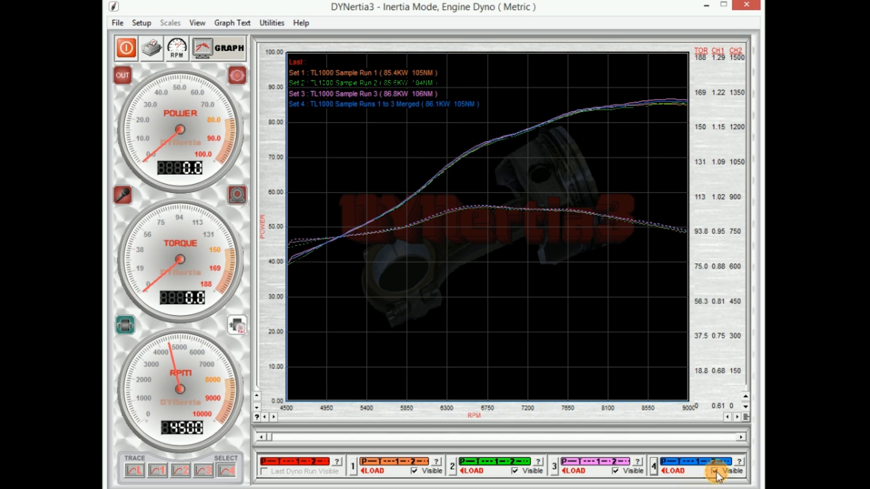
click(715, 471)
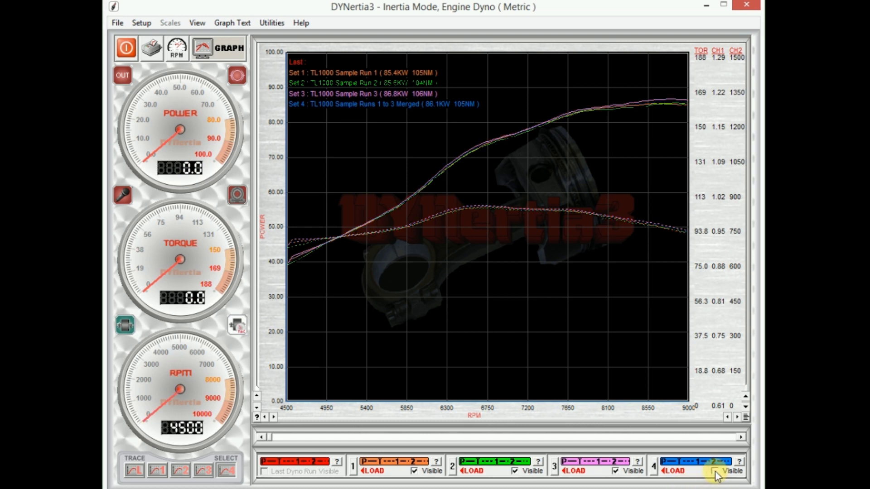
click(716, 470)
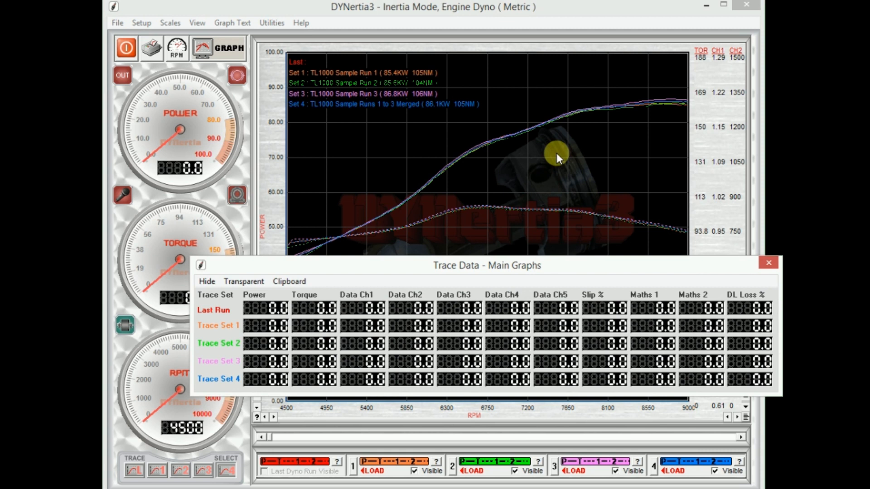
Read all four traces' power, torque and channel values at one RPM cursor point, then dismiss the readout
click(555, 156)
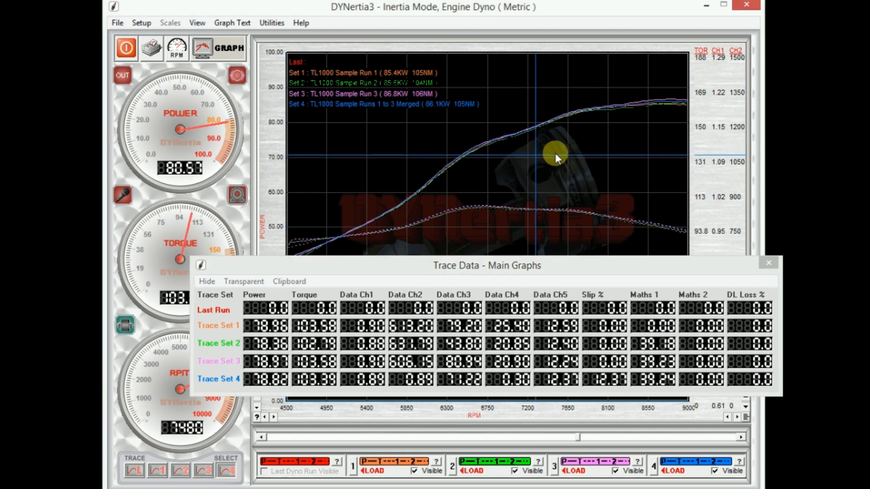
mouse_move(565, 139)
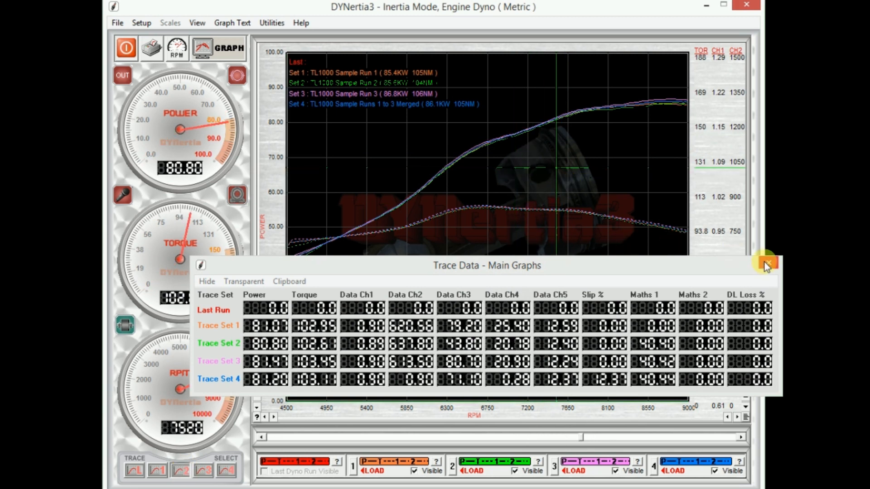
click(766, 264)
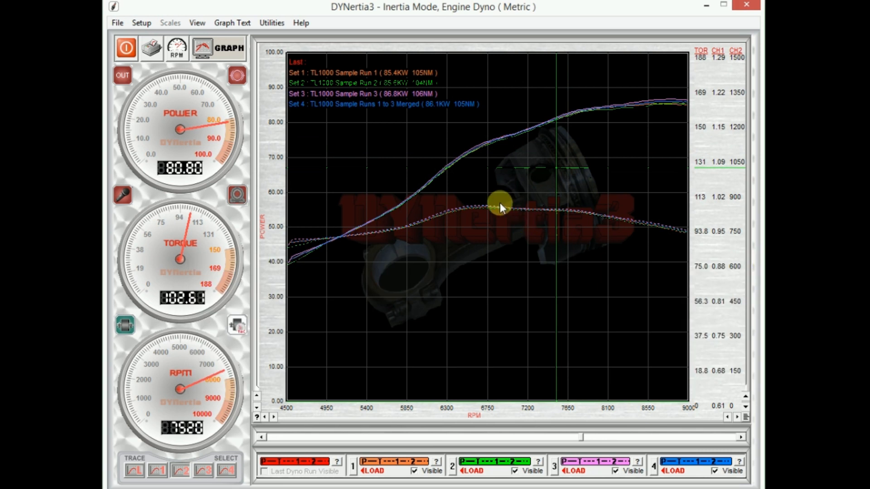
mouse_move(664, 483)
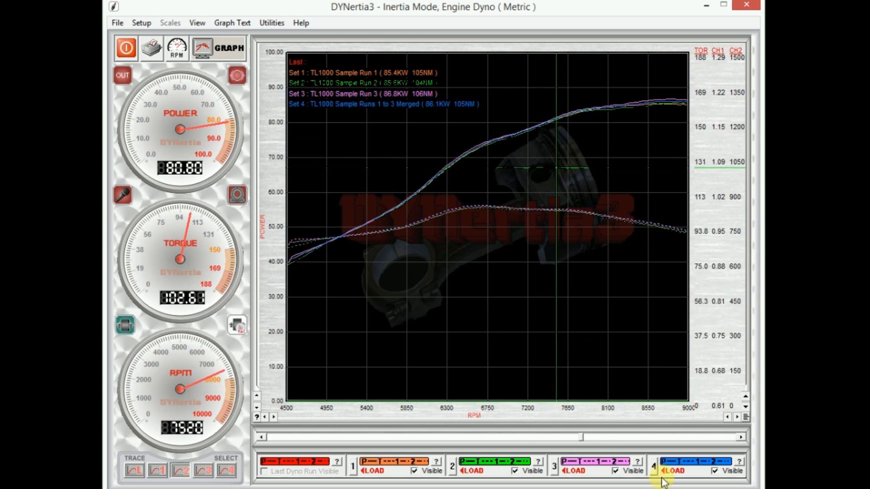
mouse_move(502, 274)
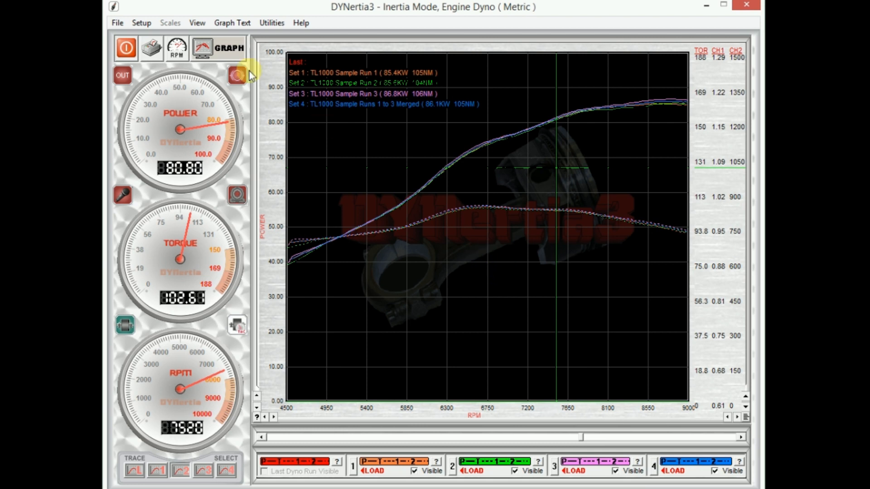
click(196, 22)
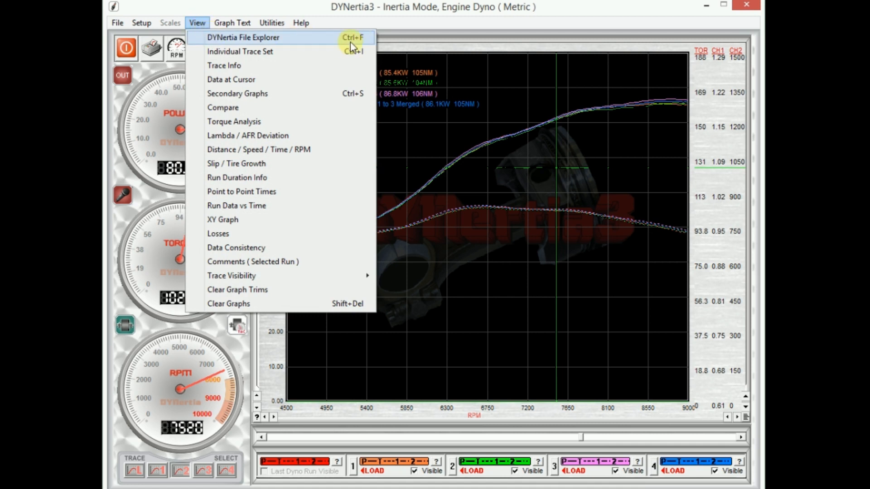
mouse_move(324, 45)
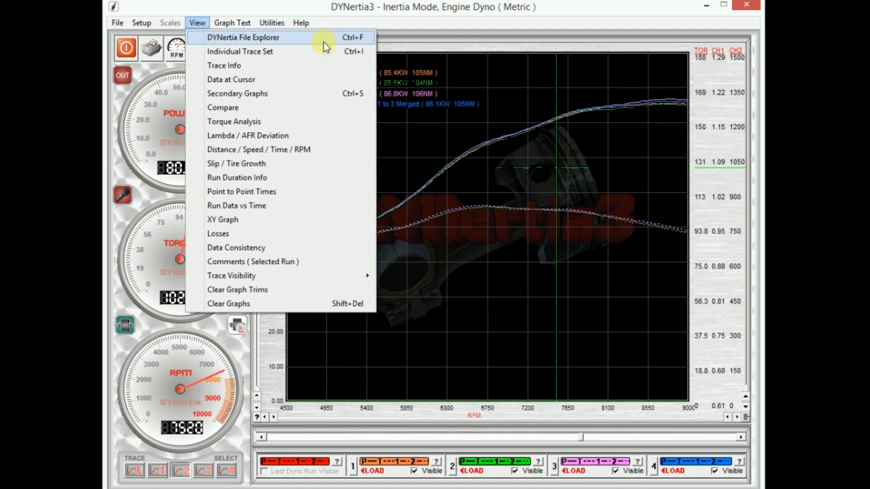
mouse_move(299, 44)
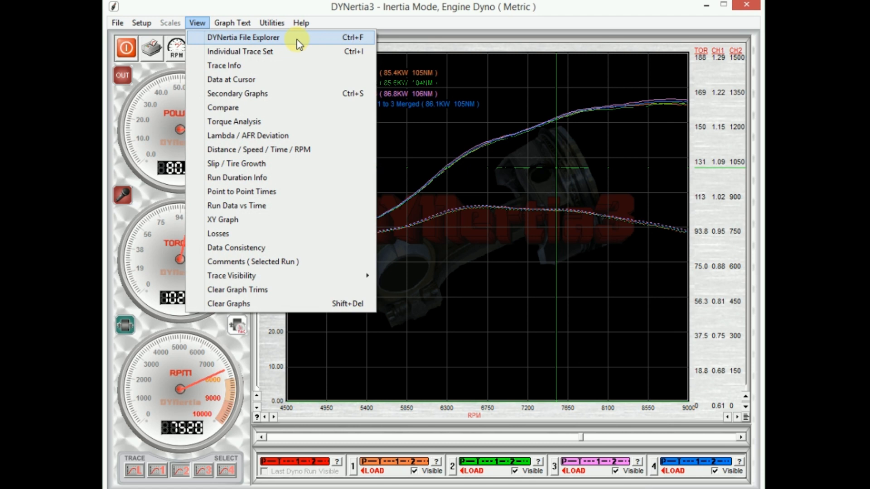
Browse DYNertia3 Run Files and Samples, previewing TL1000 Sample Run 3 curves and data
click(242, 37)
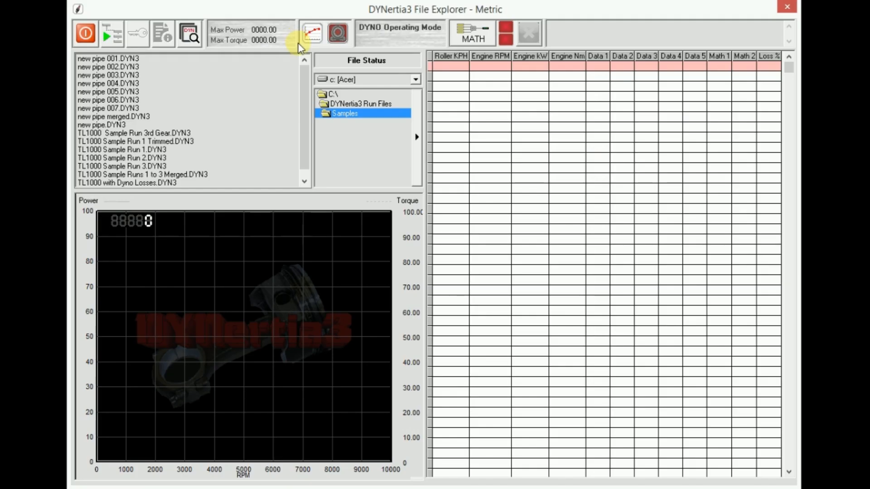
mouse_move(186, 154)
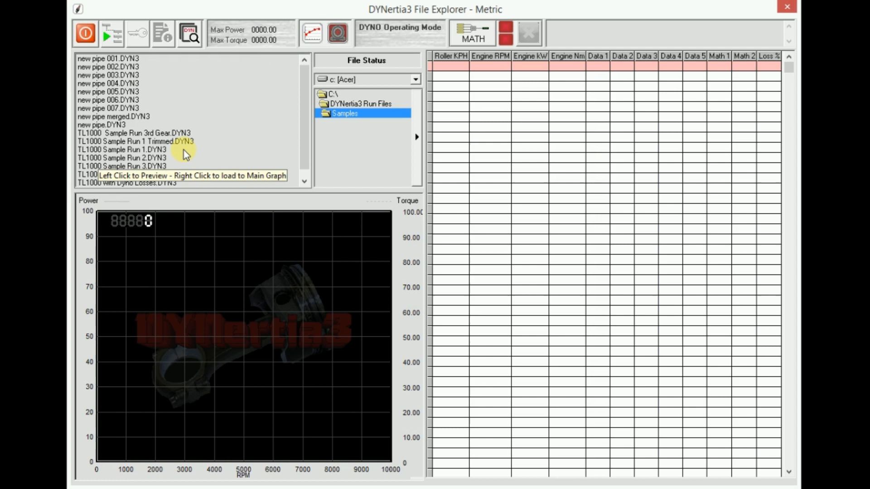
mouse_move(156, 103)
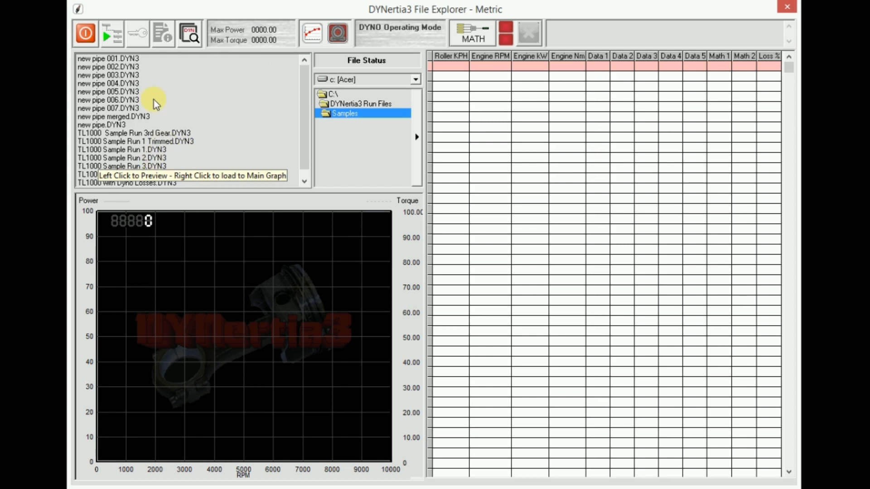
mouse_move(191, 145)
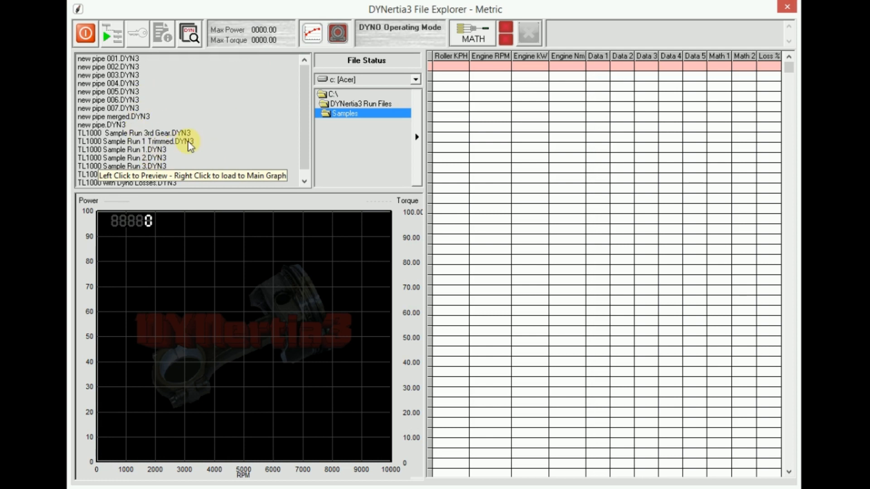
mouse_move(344, 121)
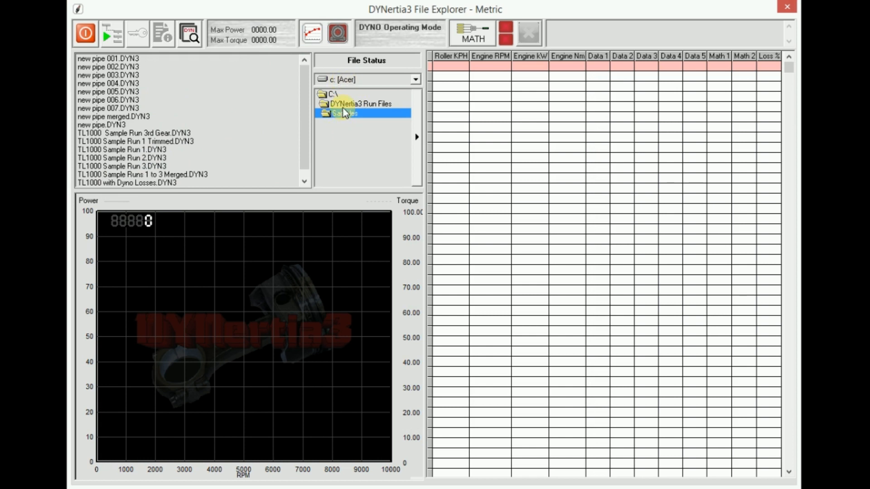
click(361, 104)
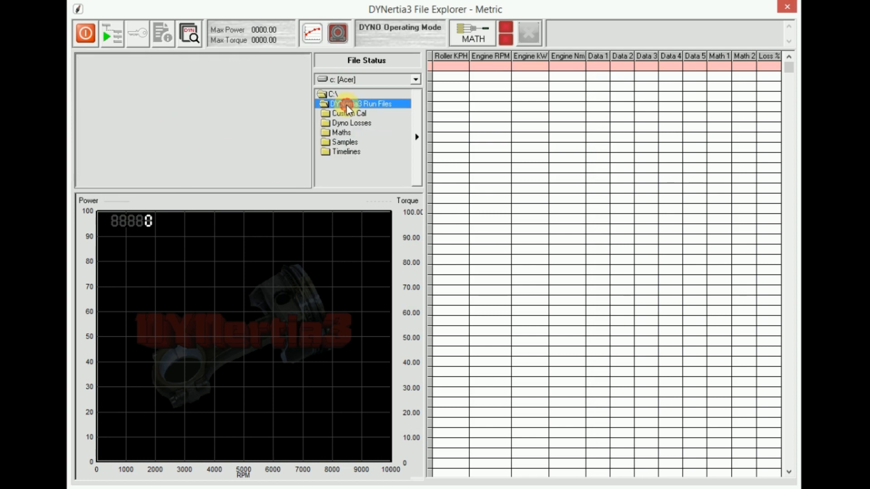
mouse_move(347, 107)
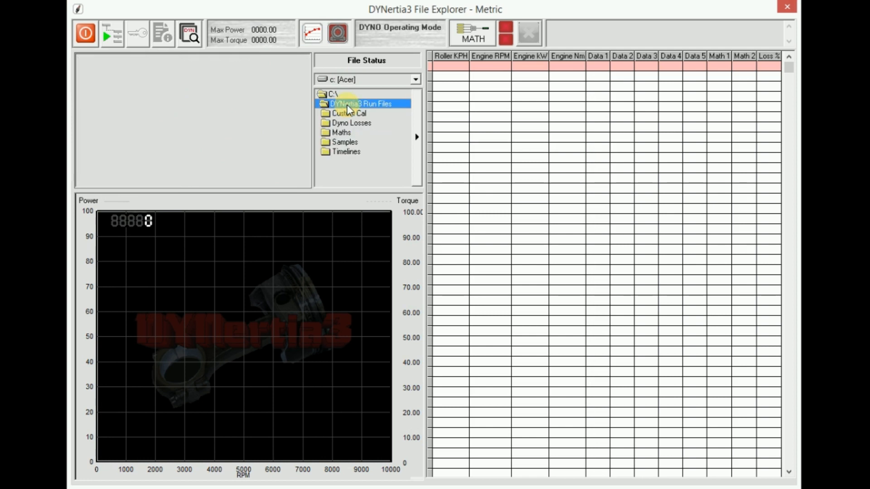
mouse_move(360, 108)
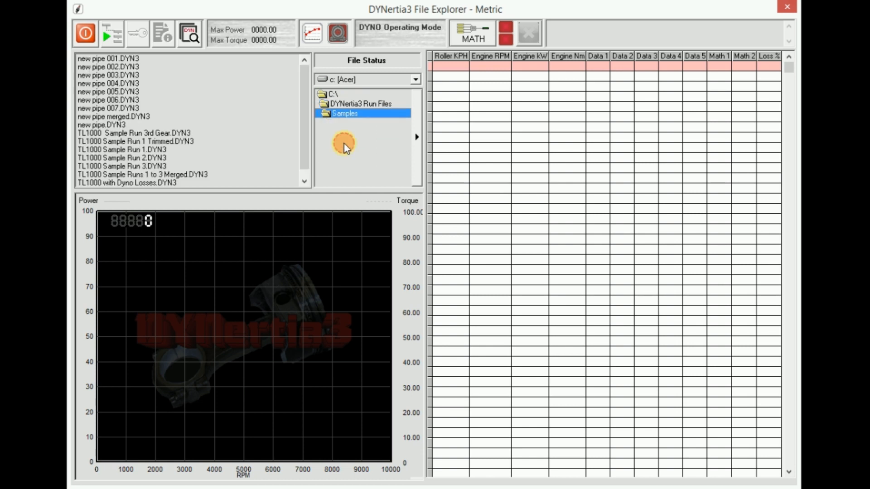
mouse_move(217, 136)
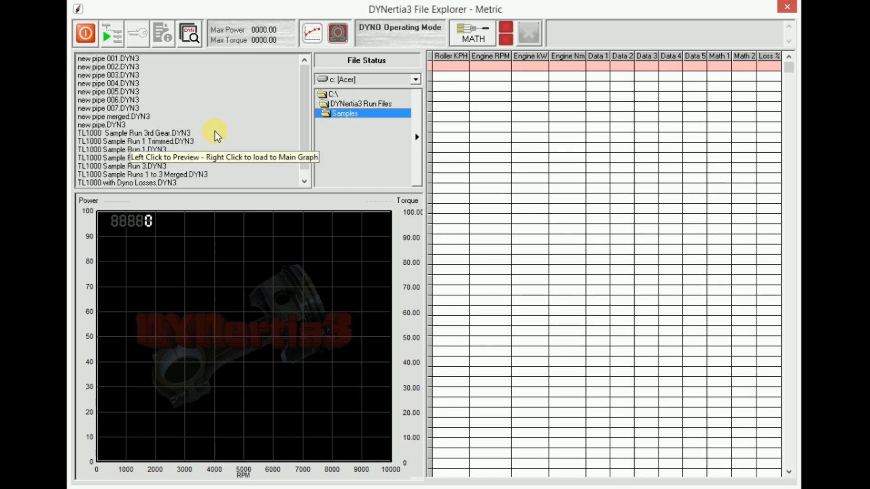
click(119, 166)
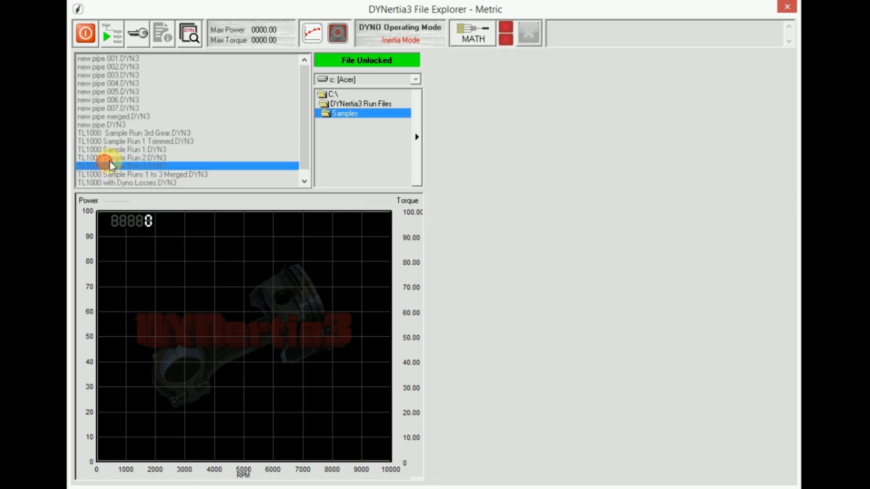
click(121, 166)
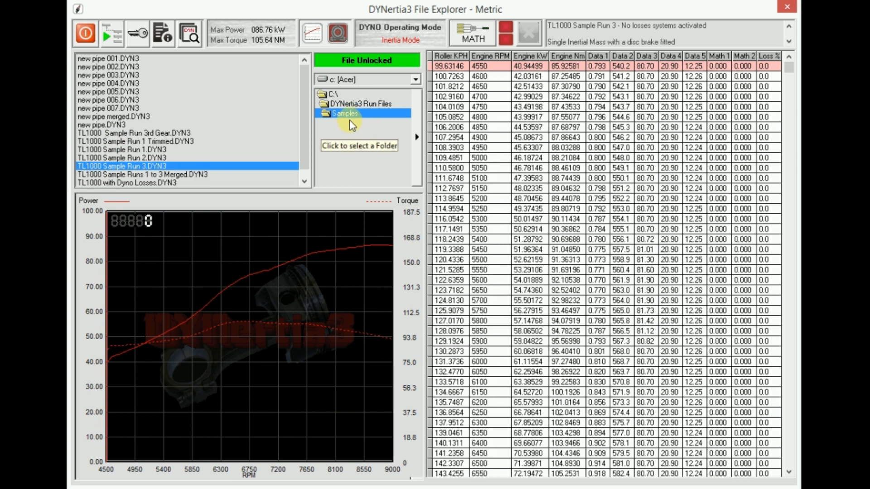
mouse_move(410, 135)
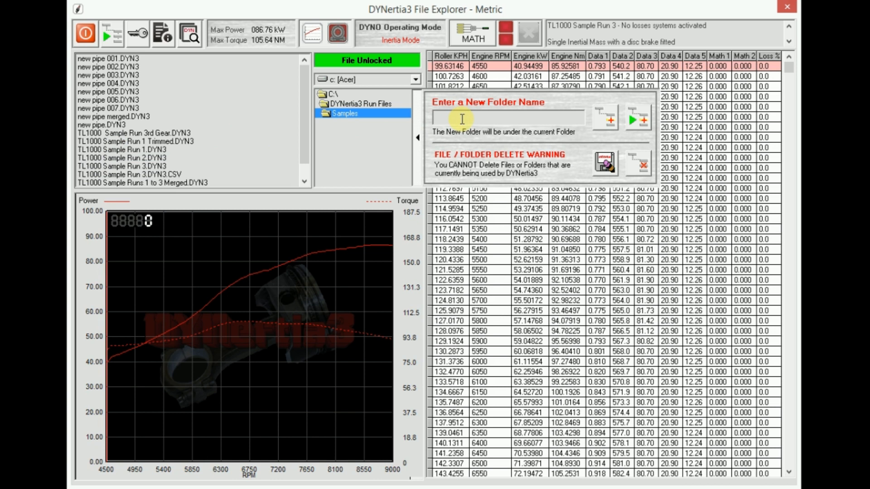
Name the new folder 'Bobs kart' and create it under Samples
text(Bob)
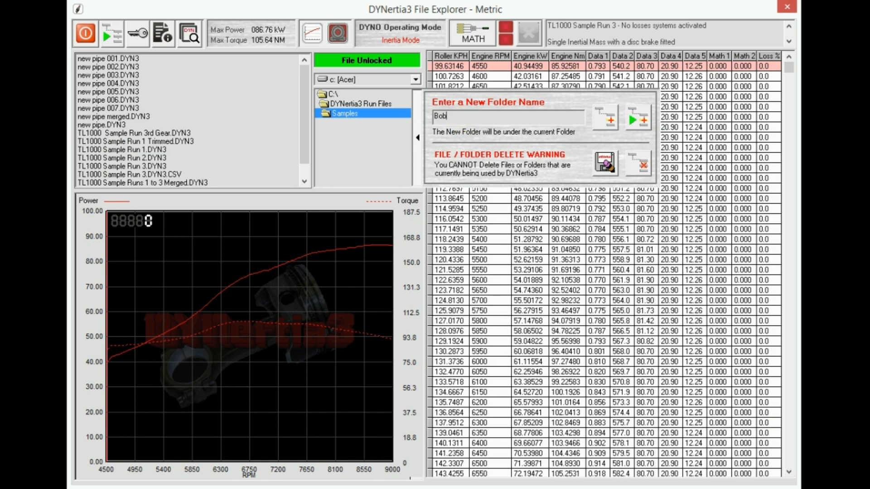
text(s kart)
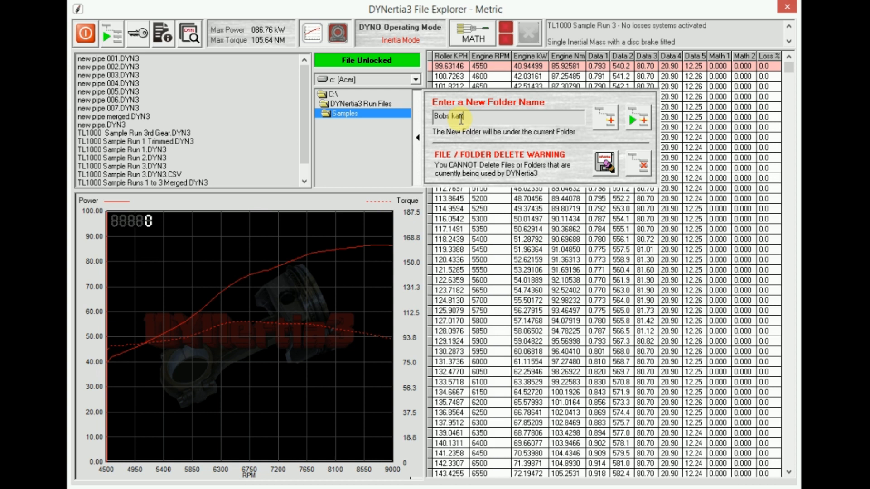
text(t)
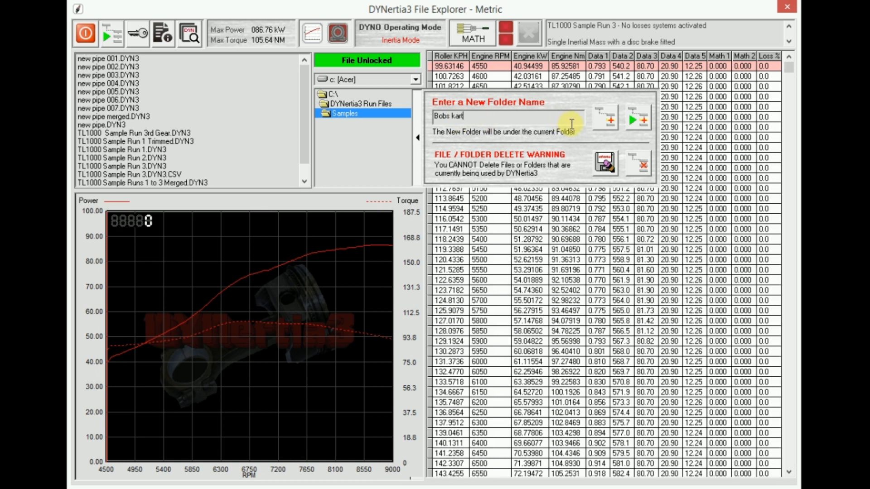
mouse_move(604, 123)
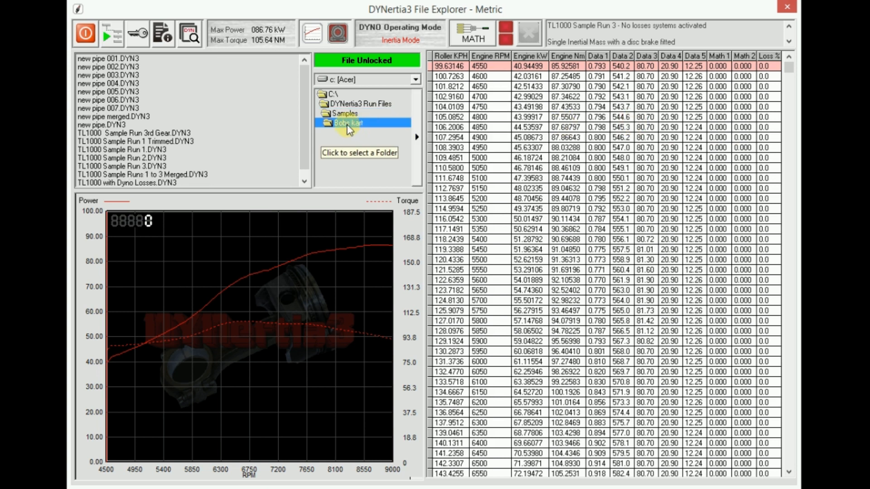
click(344, 113)
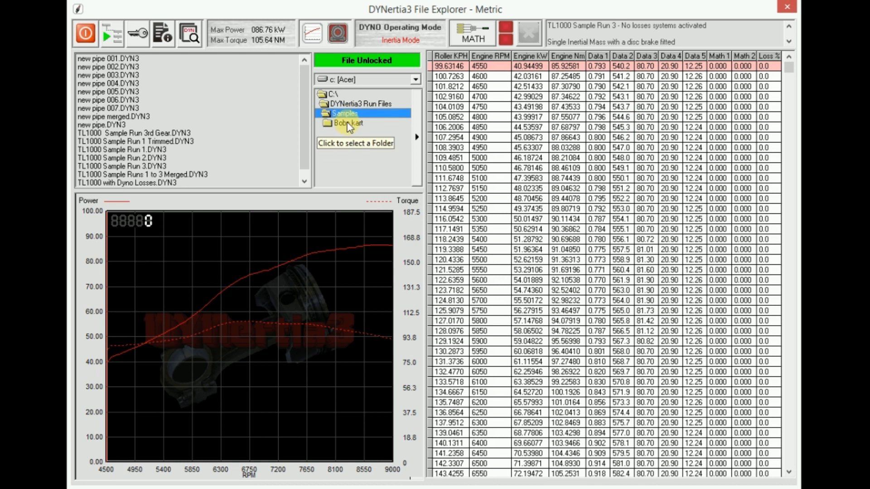
Start setting the storage path from Samples and decline making Samples the path
click(347, 122)
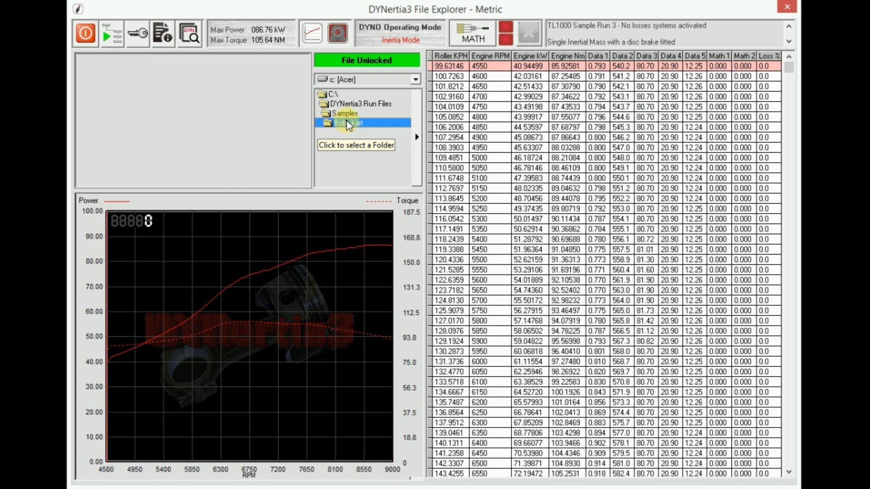
click(345, 113)
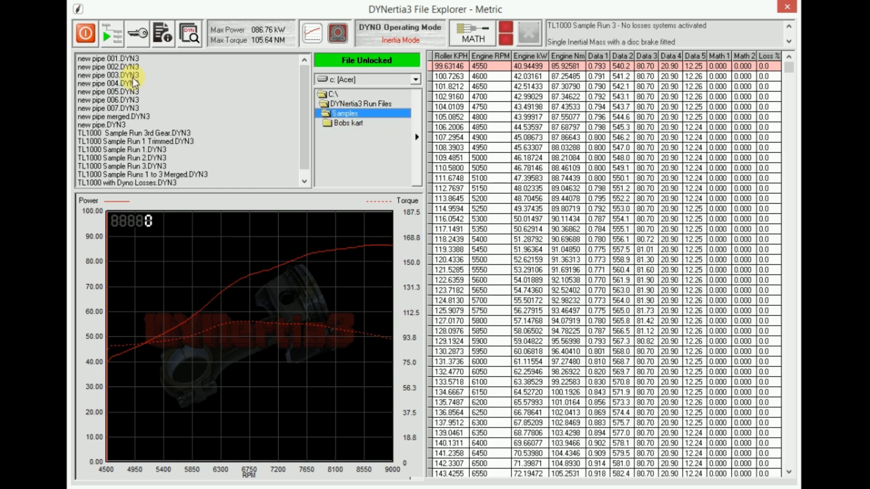
mouse_move(110, 43)
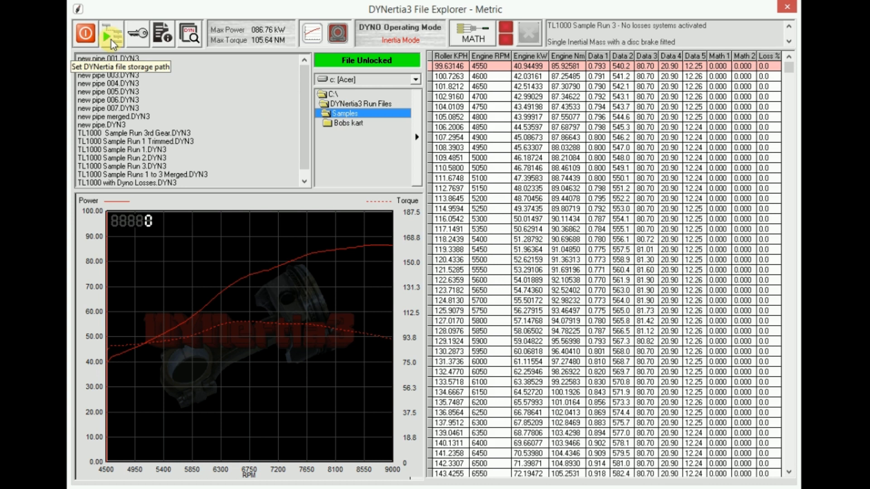
click(111, 34)
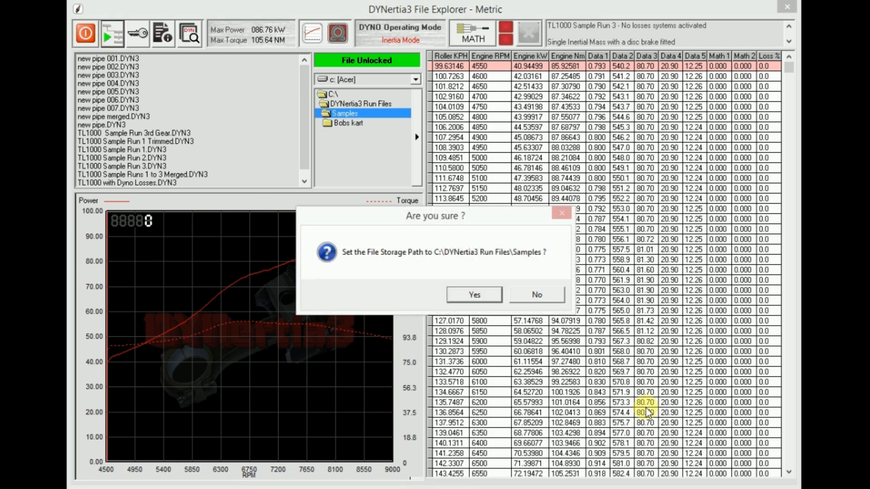
click(473, 293)
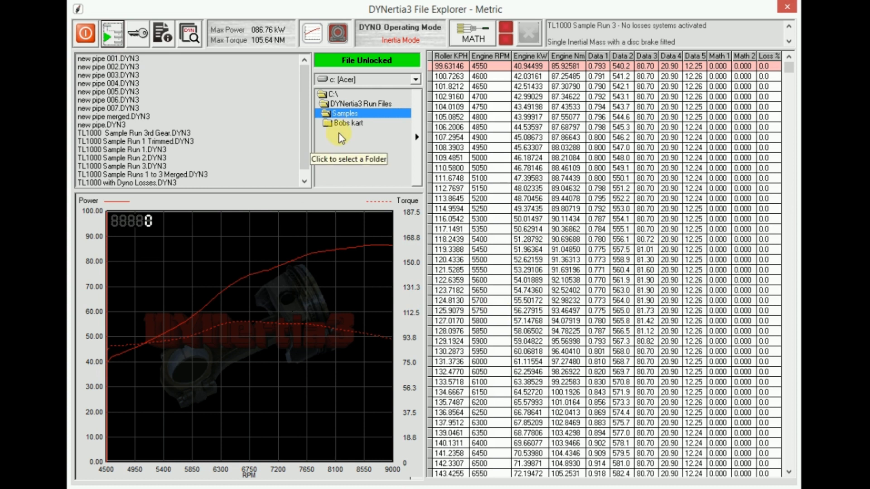
Select Bobs kart and confirm it as the file storage path
click(348, 122)
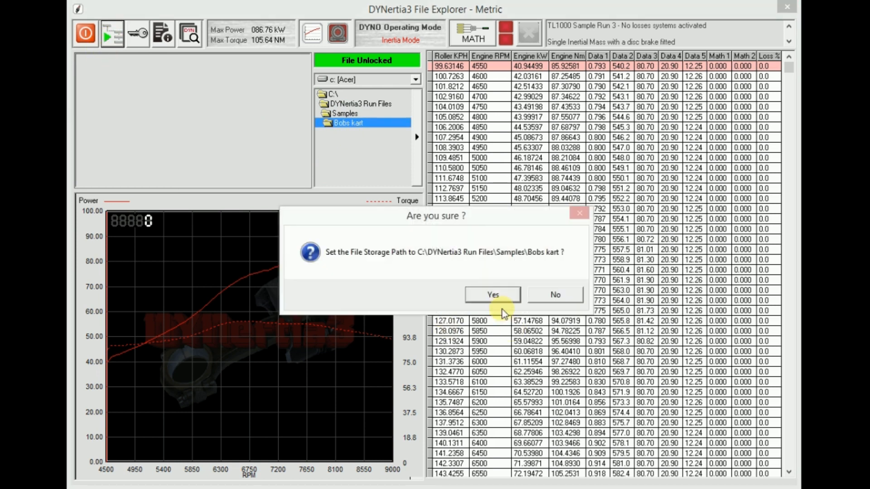
click(492, 295)
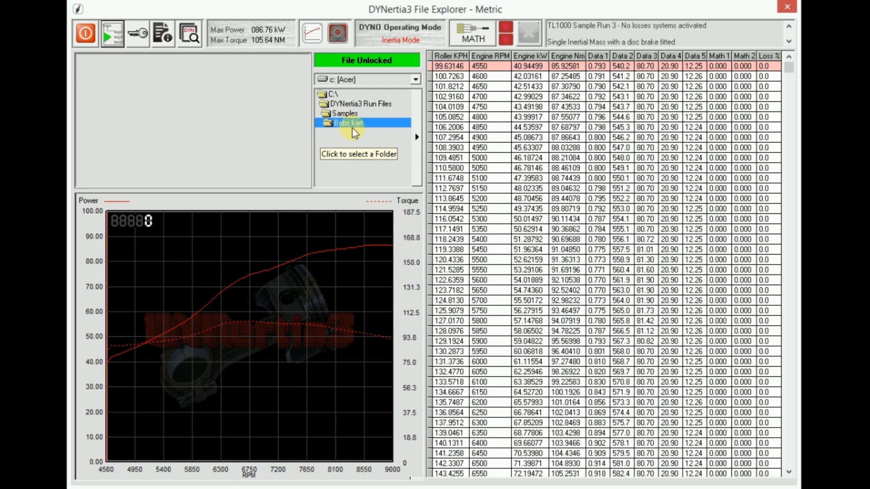
mouse_move(417, 140)
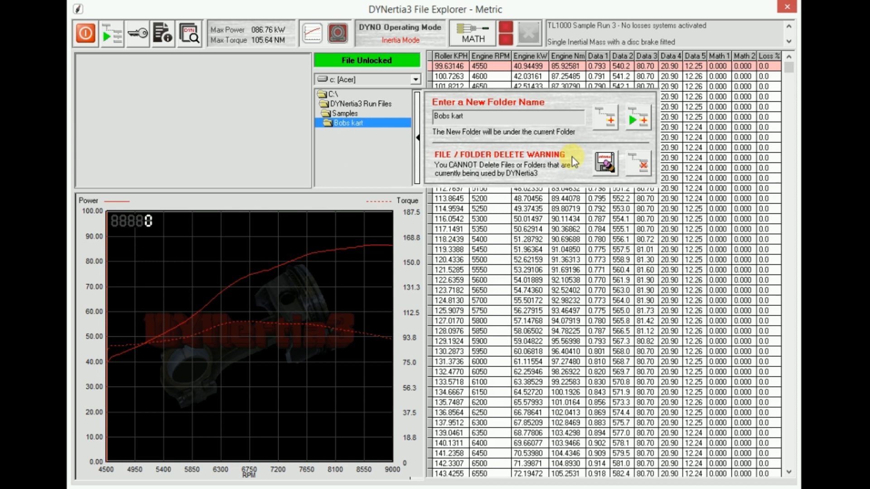
mouse_move(604, 172)
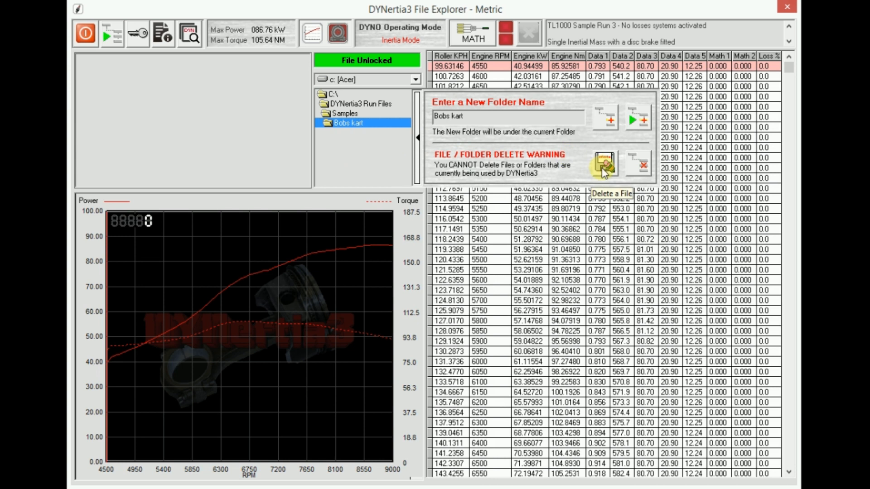
mouse_move(637, 168)
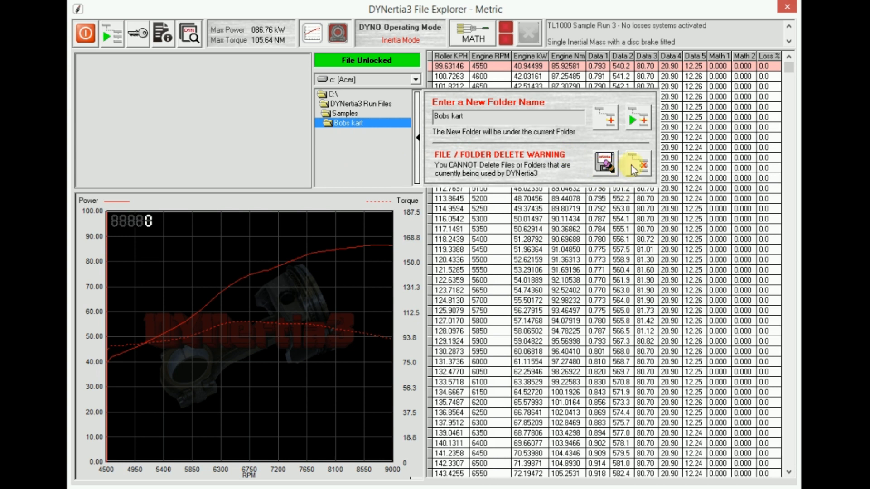
Return to the Samples folder and preview TL1000 Sample Run 1
click(342, 114)
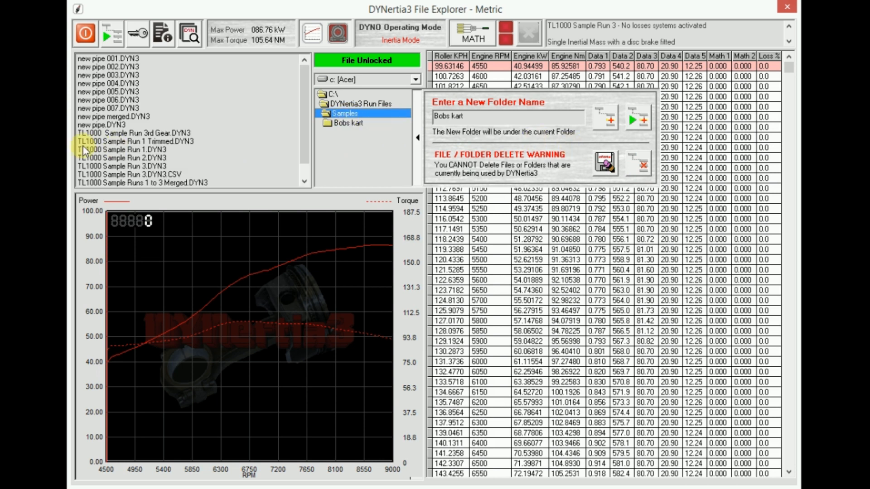
click(123, 149)
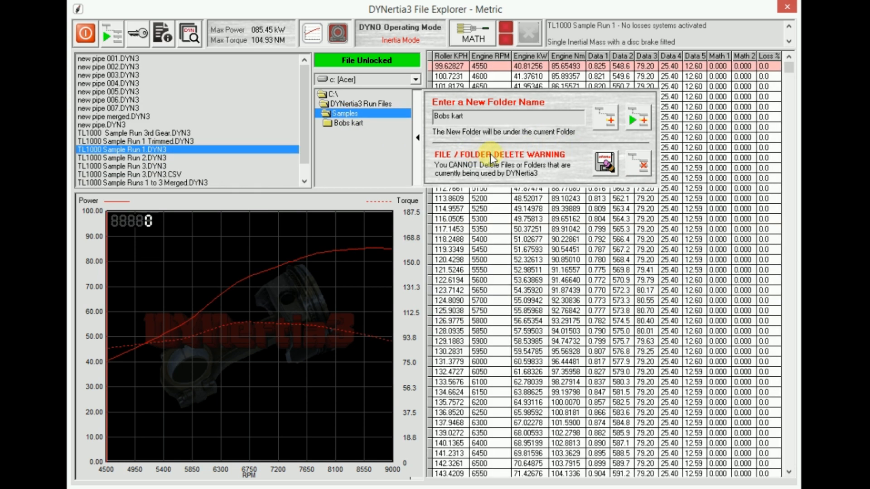
mouse_move(579, 169)
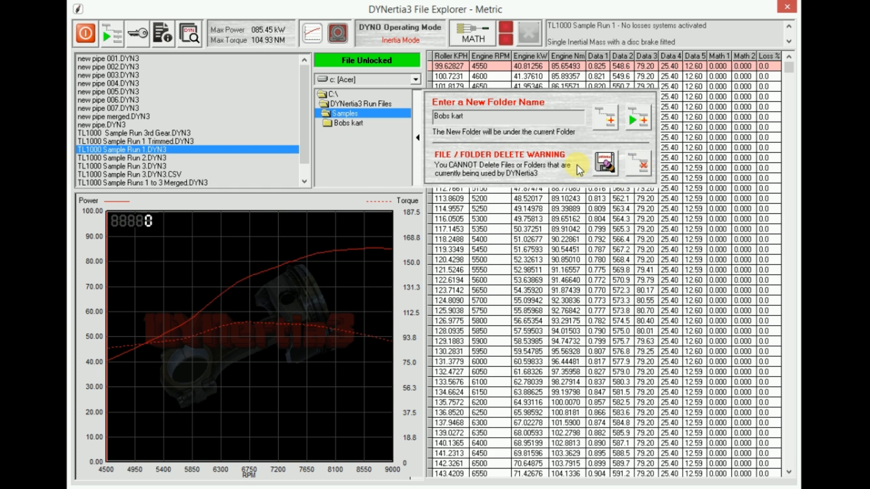
mouse_move(569, 171)
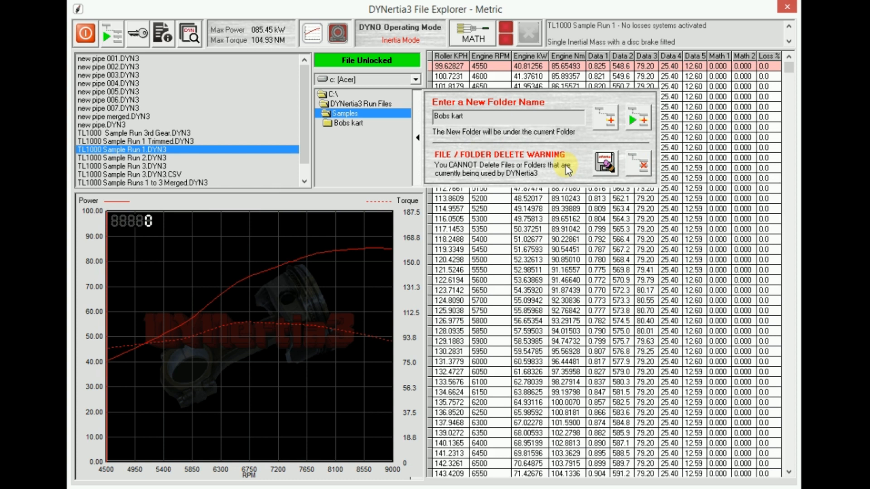
mouse_move(343, 169)
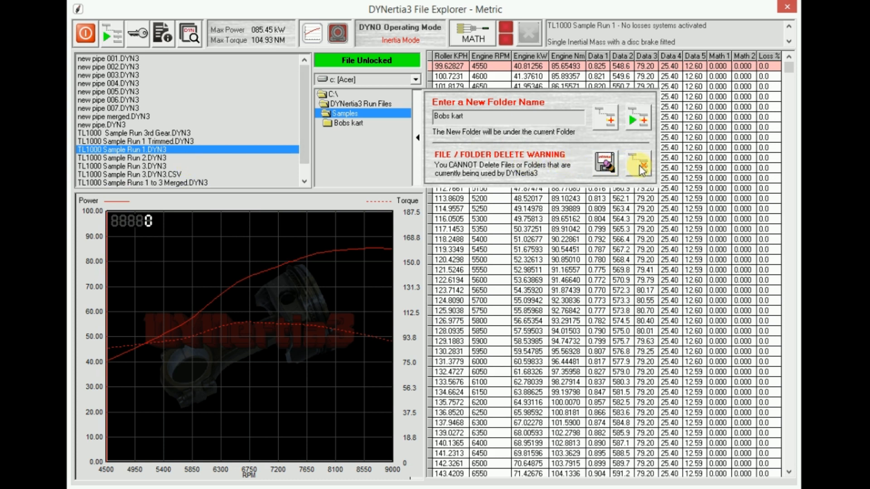
mouse_move(637, 165)
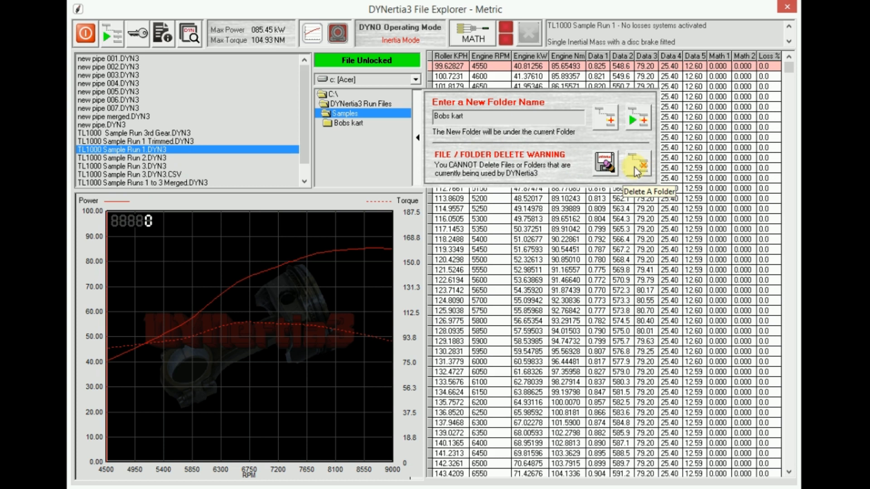
mouse_move(605, 166)
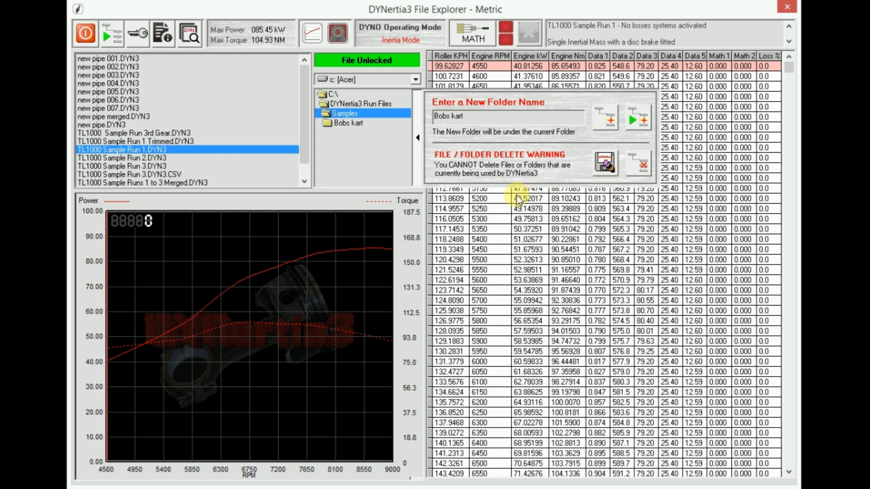
mouse_move(458, 198)
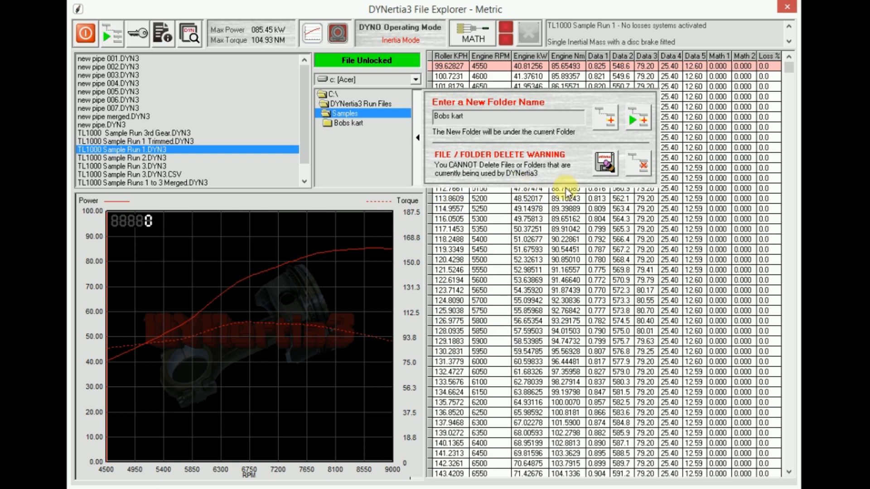
mouse_move(567, 186)
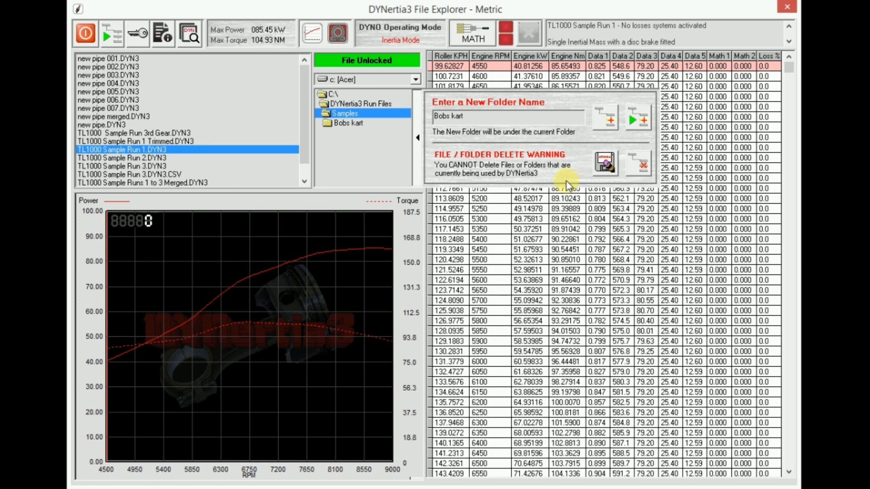
mouse_move(369, 164)
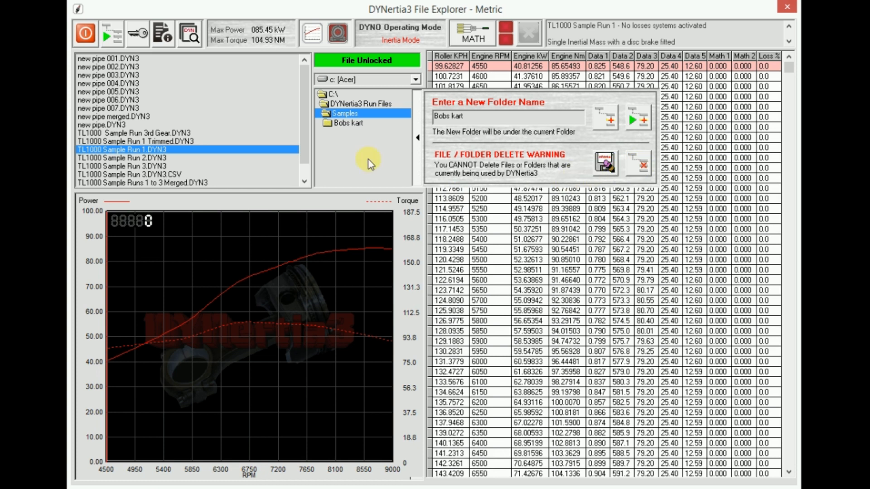
mouse_move(420, 138)
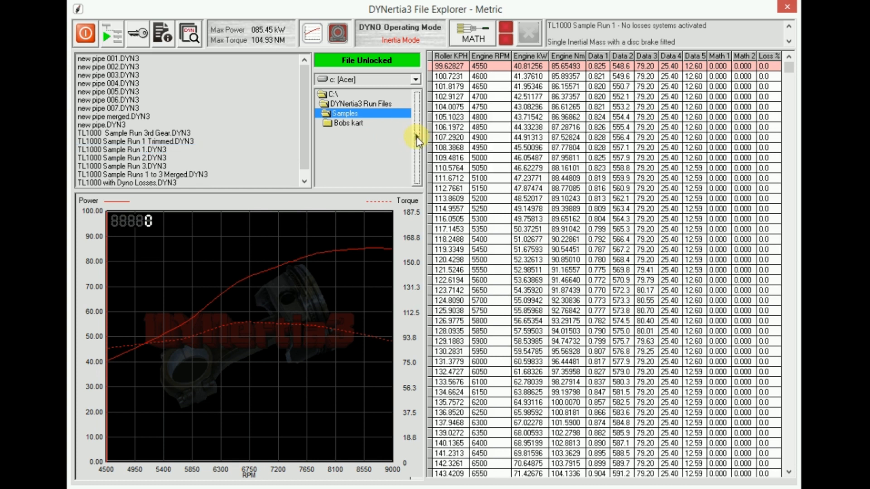
mouse_move(415, 138)
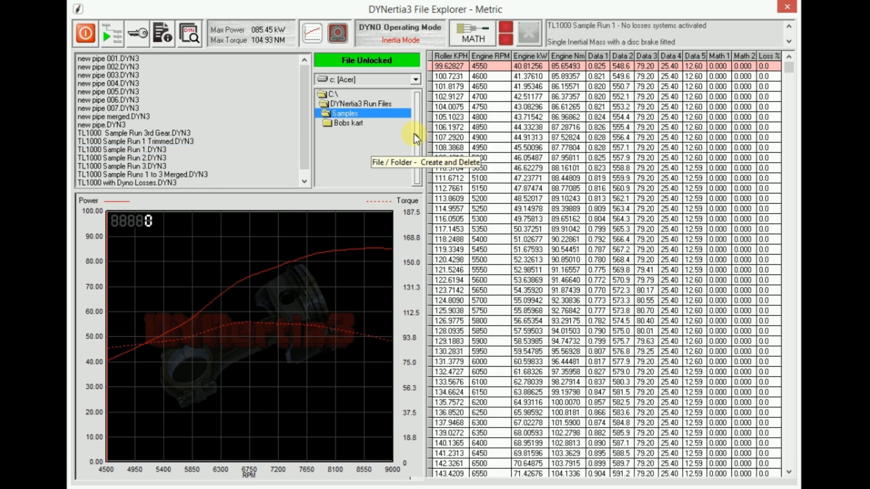
mouse_move(272, 118)
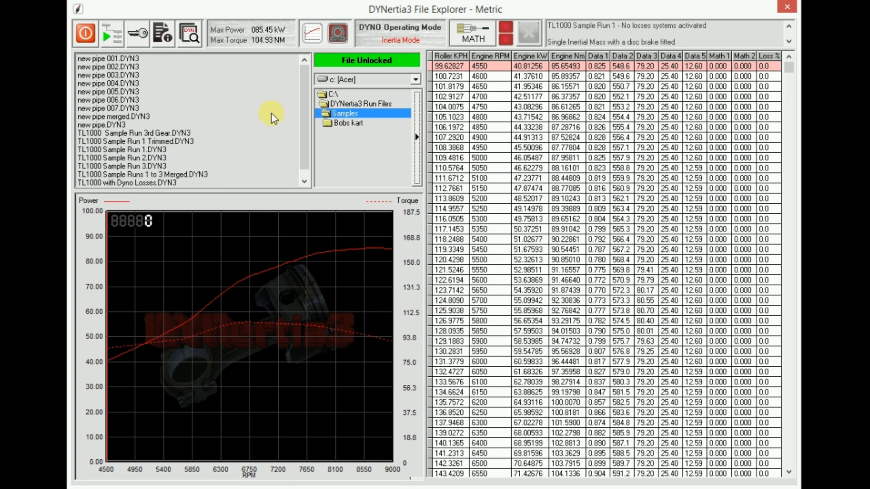
List the 17 sample run files found under DYNertia3 Run Files
click(189, 33)
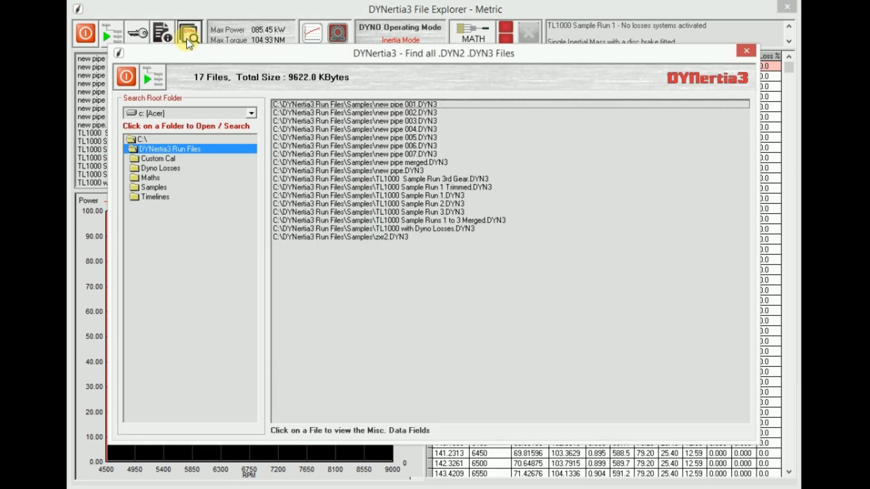
mouse_move(176, 146)
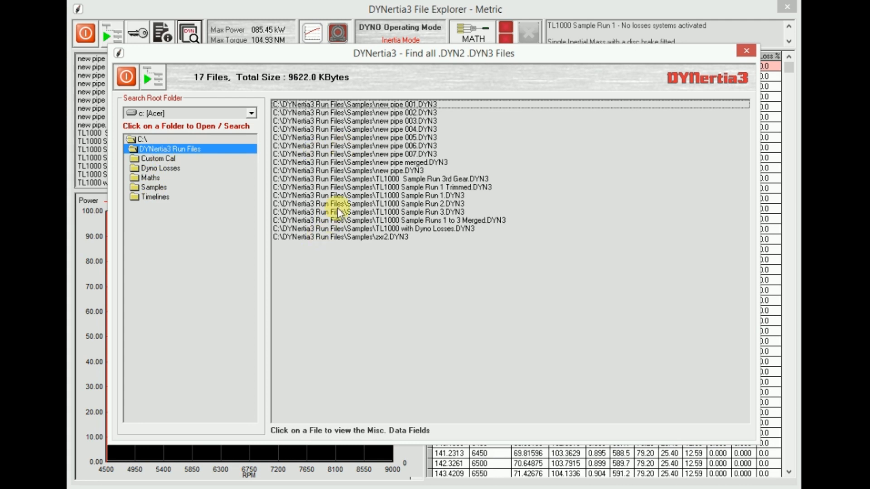
click(369, 212)
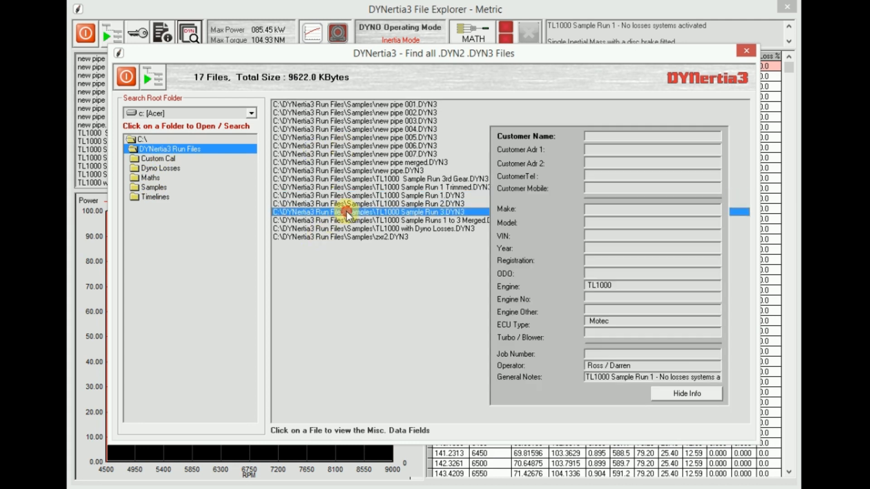
click(347, 170)
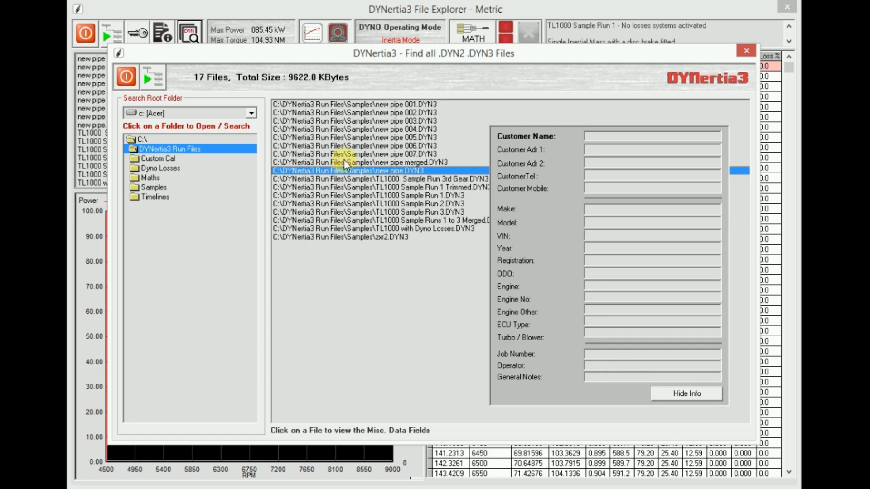
click(356, 154)
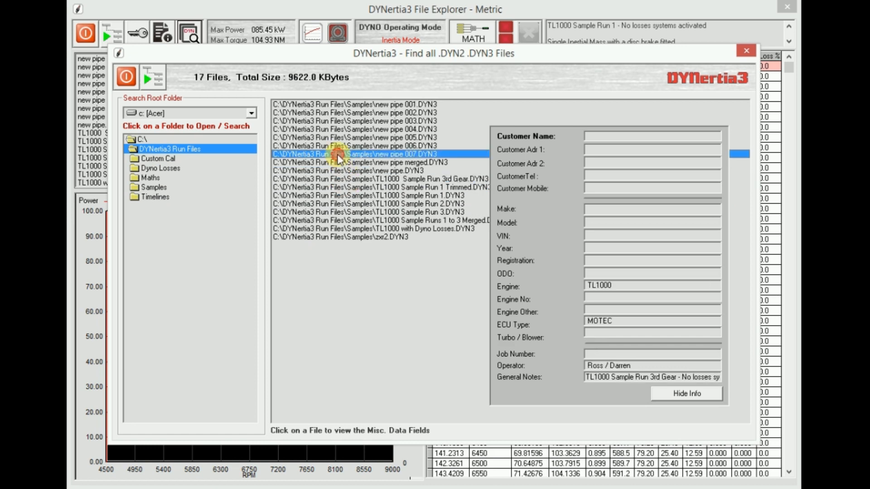
click(158, 158)
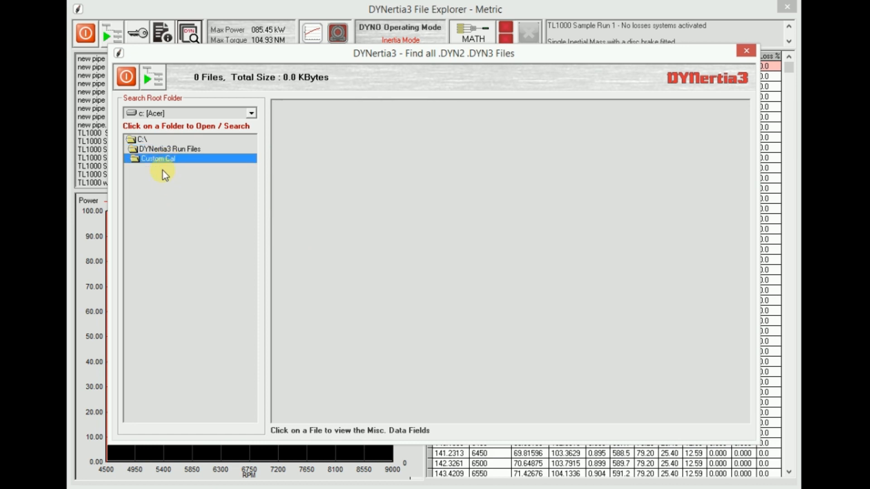
click(170, 149)
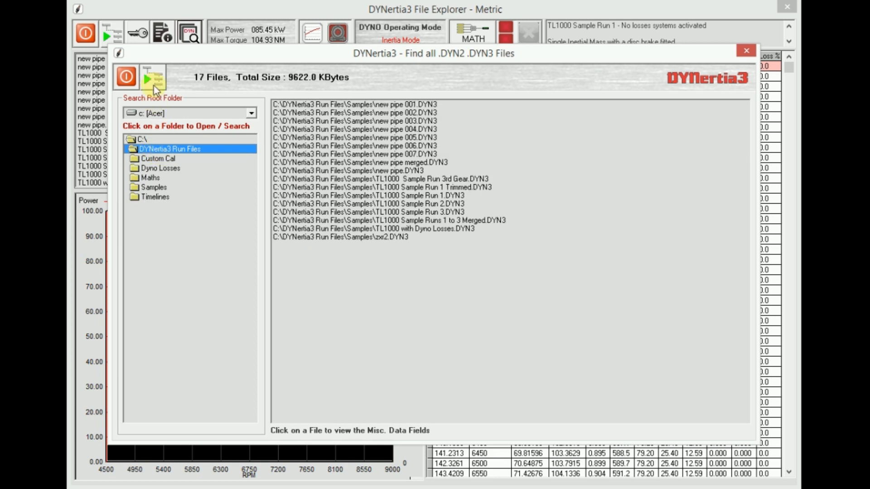
mouse_move(154, 78)
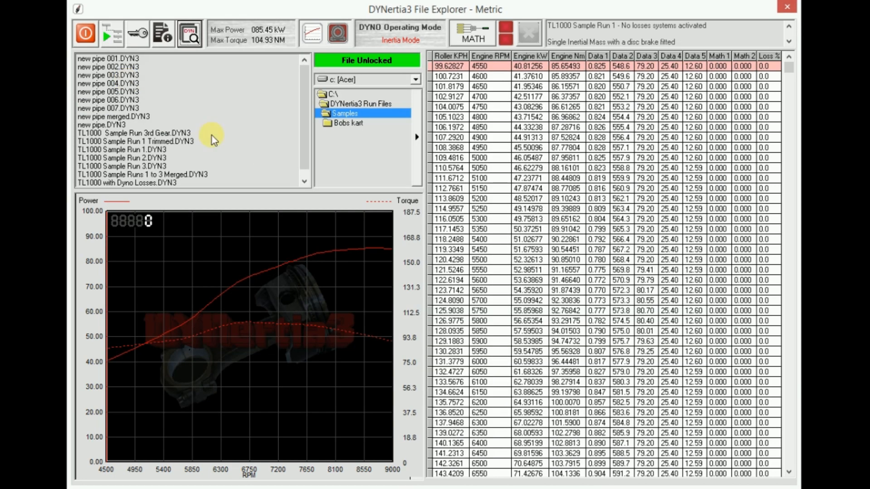
mouse_move(284, 143)
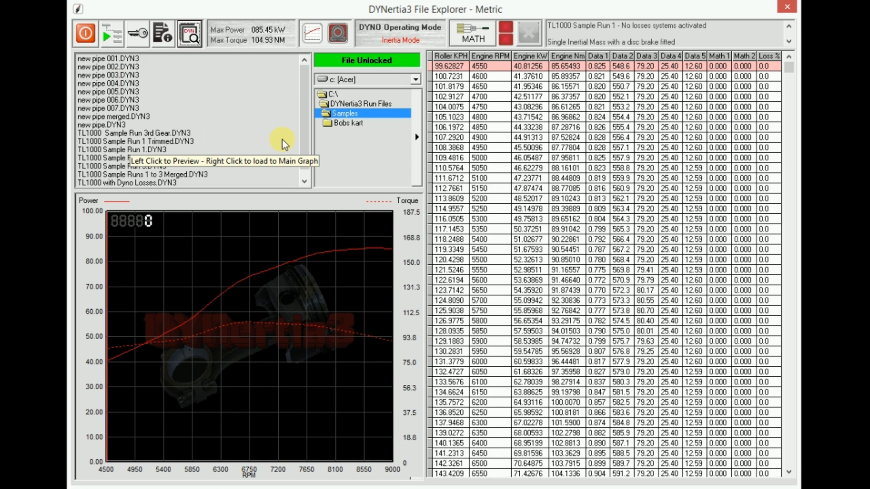
mouse_move(146, 68)
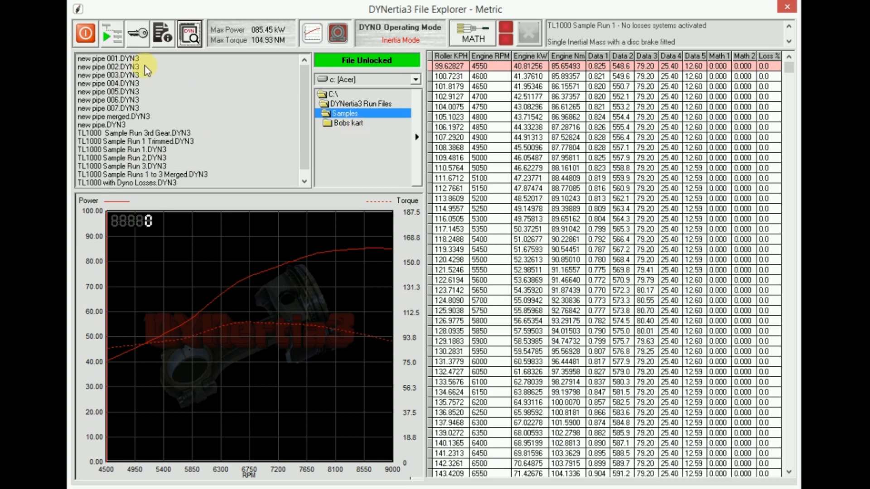
mouse_move(137, 34)
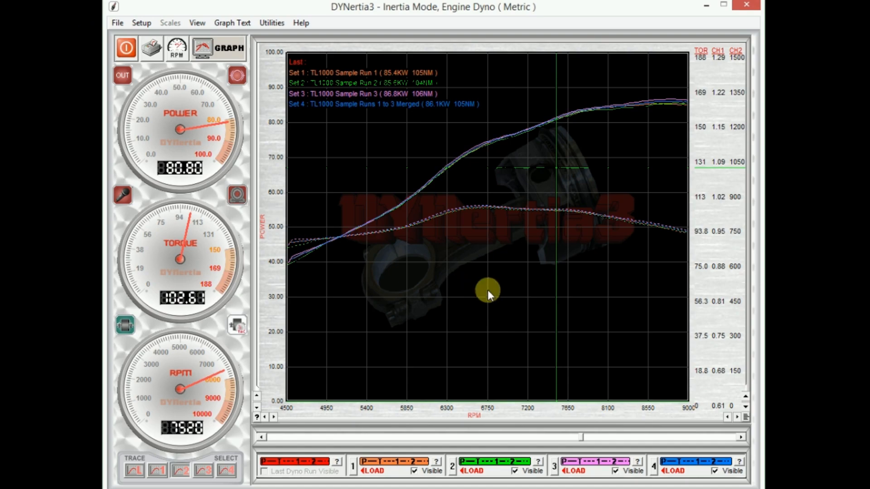
mouse_move(508, 269)
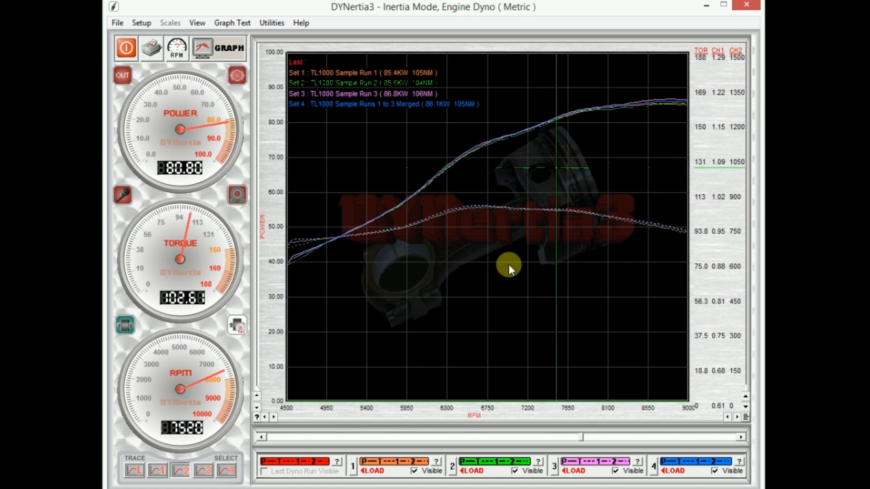
mouse_move(526, 276)
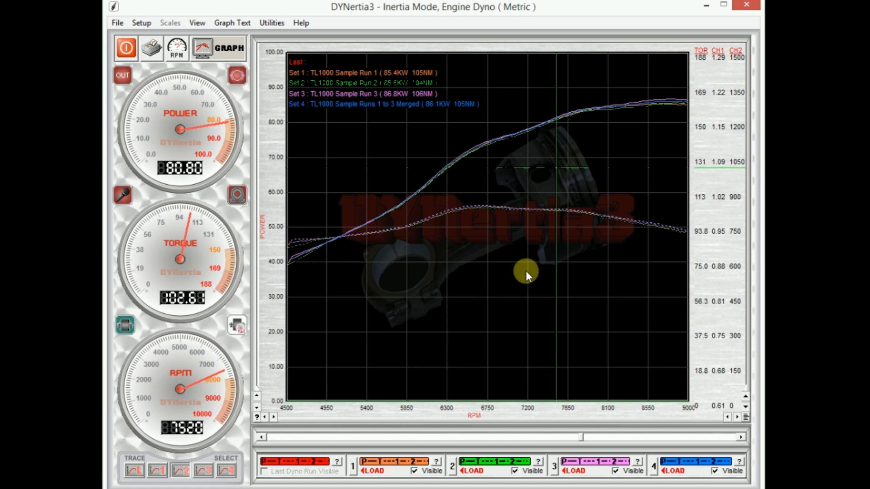
mouse_move(513, 272)
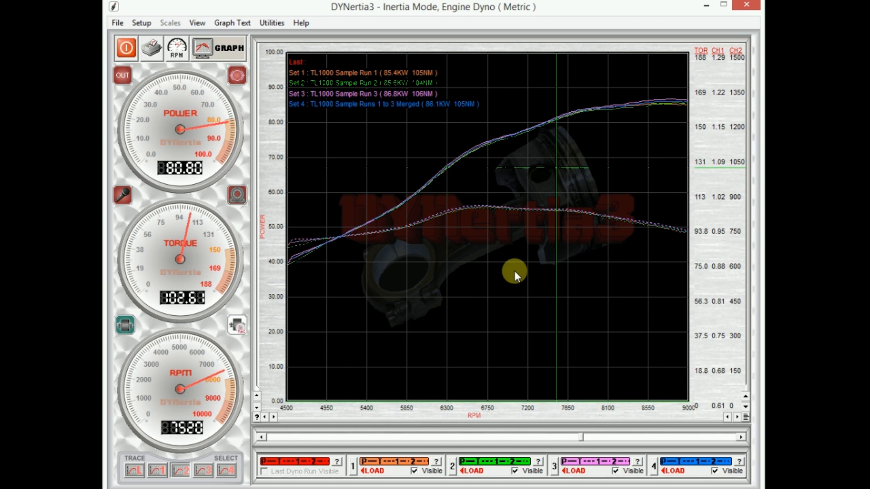